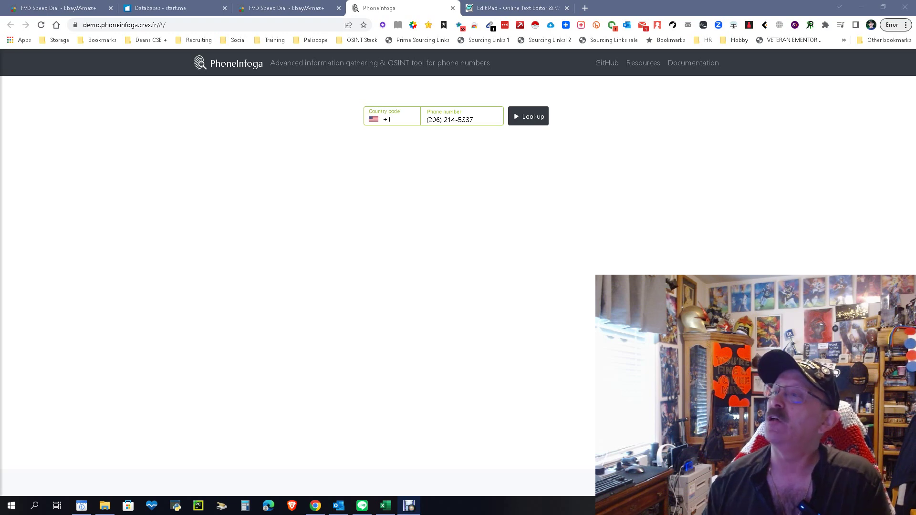
Check the saved demo link in the notepad and return to the PhoneInfoga demo site.
left_click(516, 8)
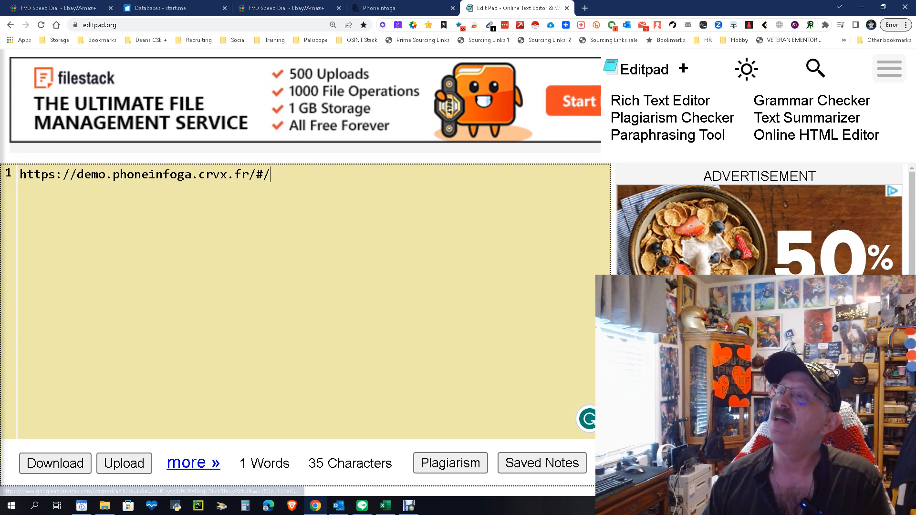
left_click(376, 8)
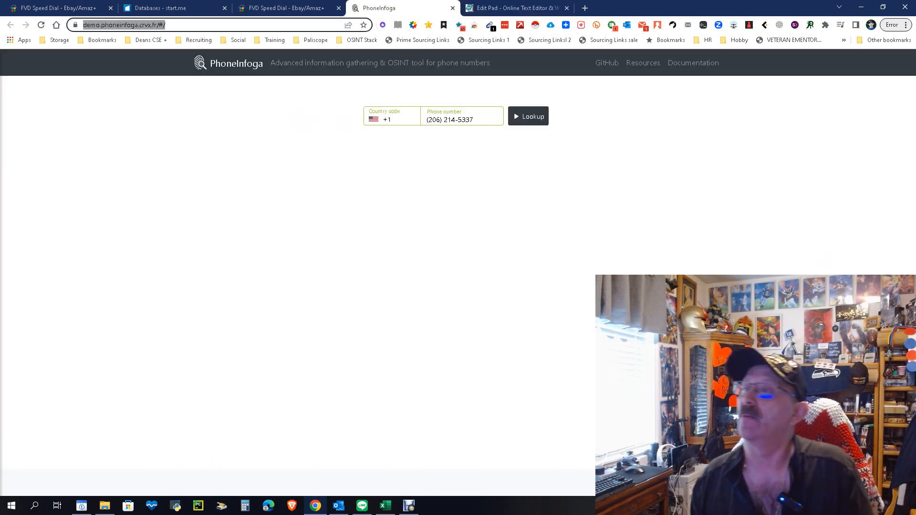
left_click(392, 116)
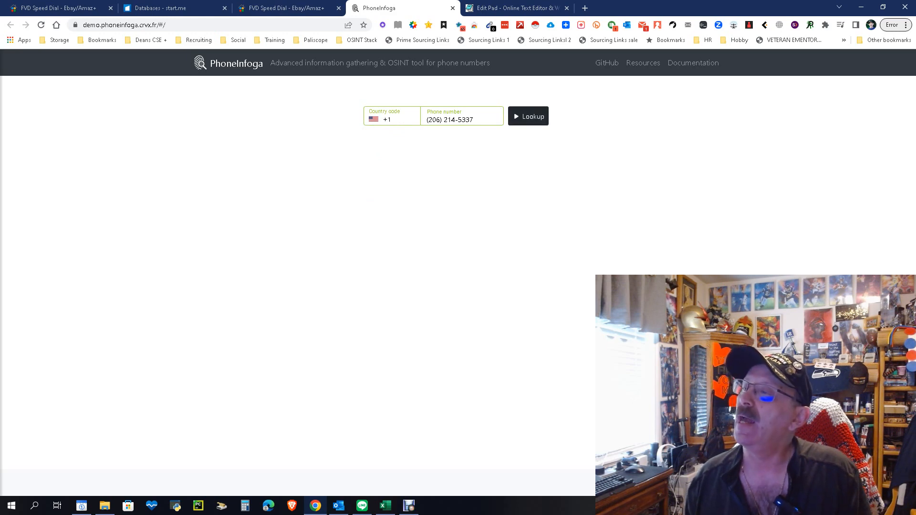
left_click(529, 116)
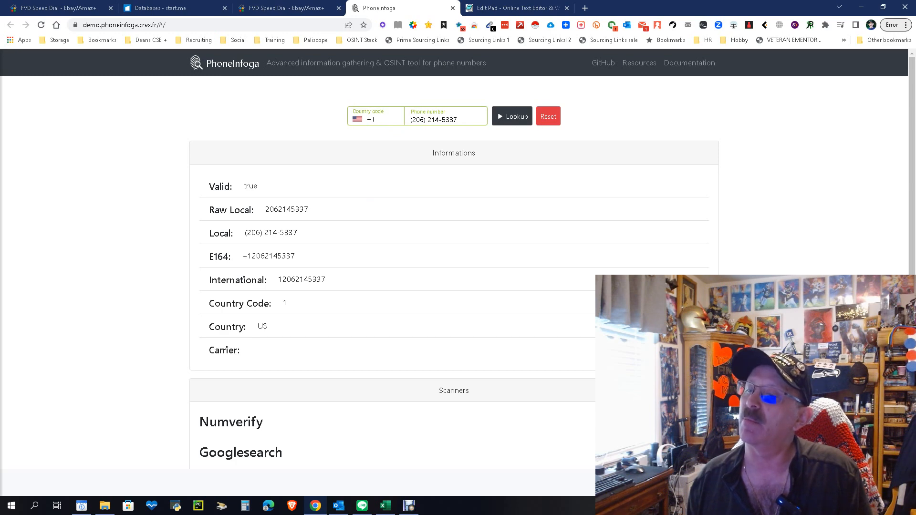
scroll("down", 3)
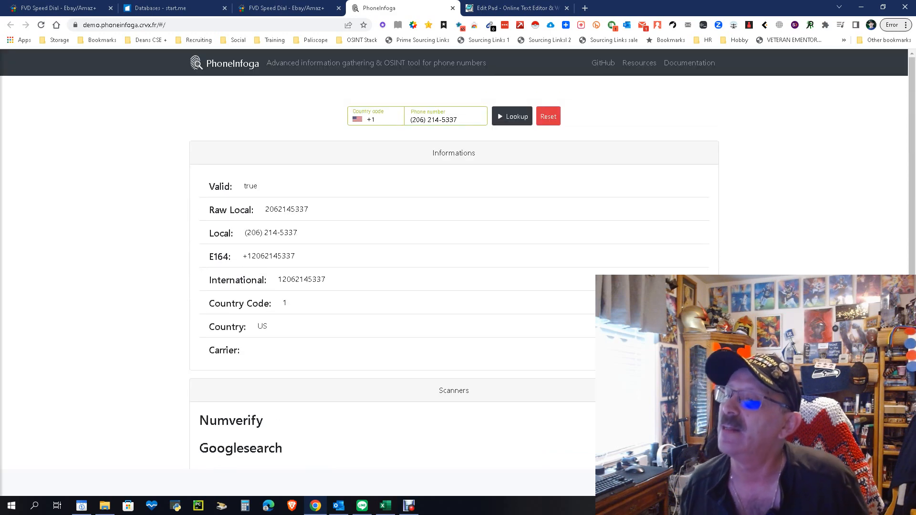
scroll("down", 3)
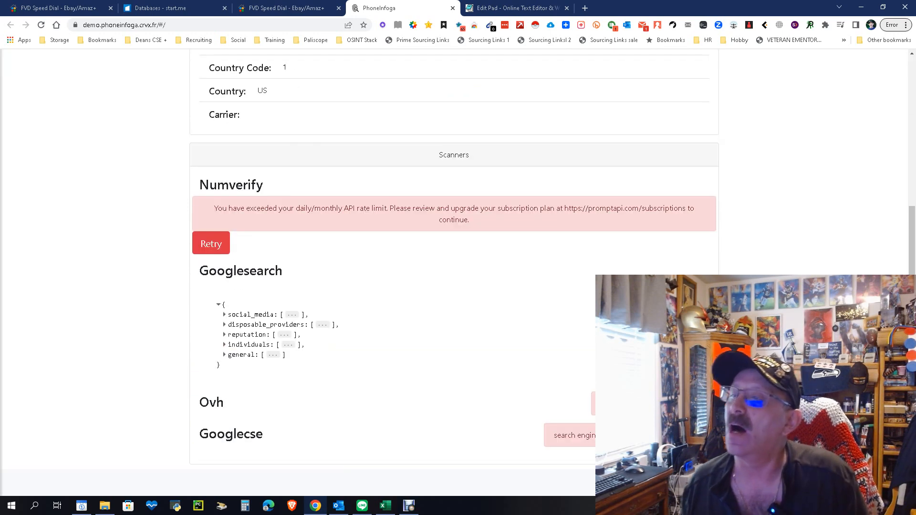
scroll("up", 3)
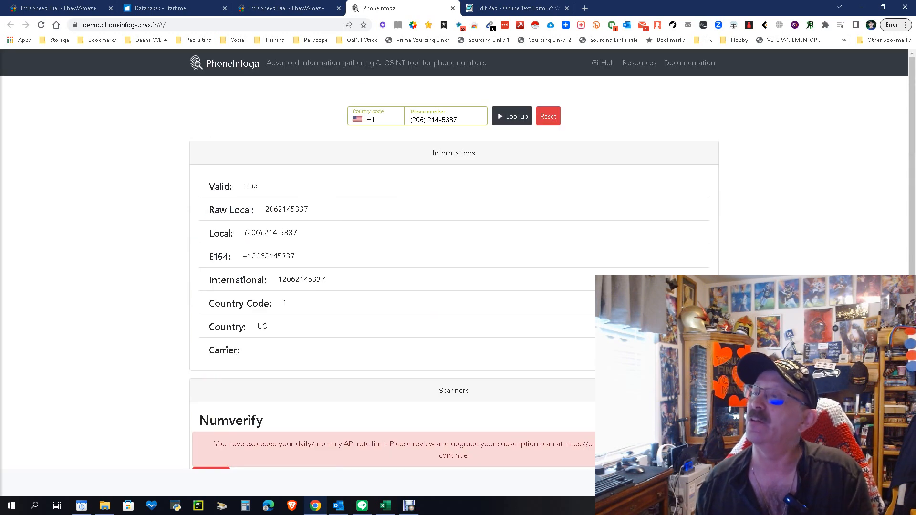
left_click(445, 118)
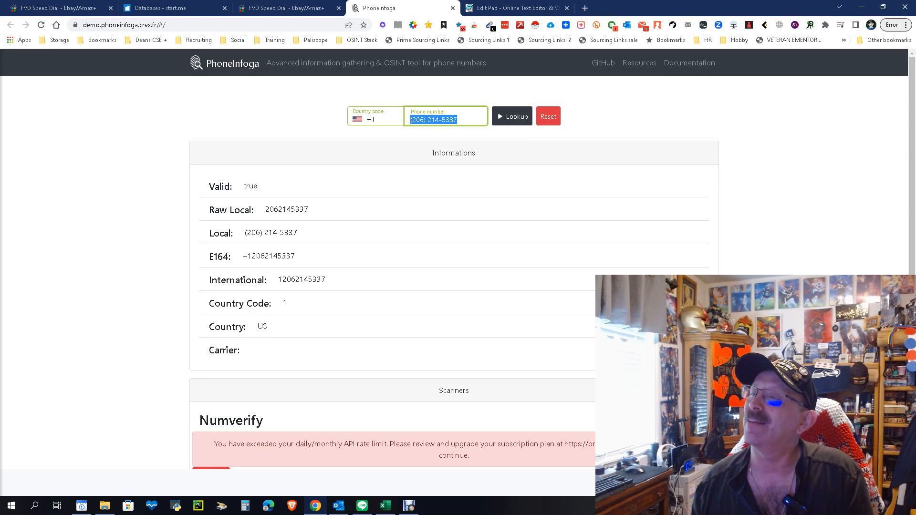
right_click(433, 119)
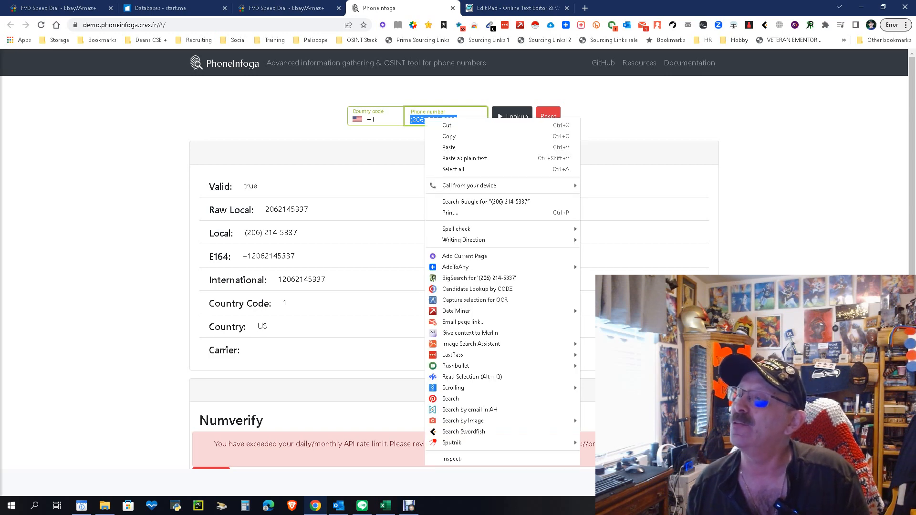
mouse_move(471, 355)
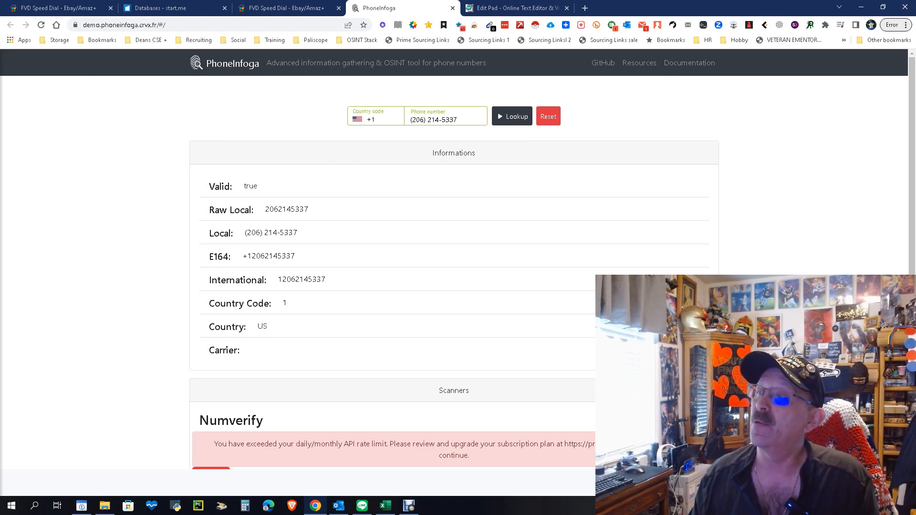
Leave the notepad's demo link and bring up the sundowndev/phoneinfoga GitHub repository.
left_click(516, 8)
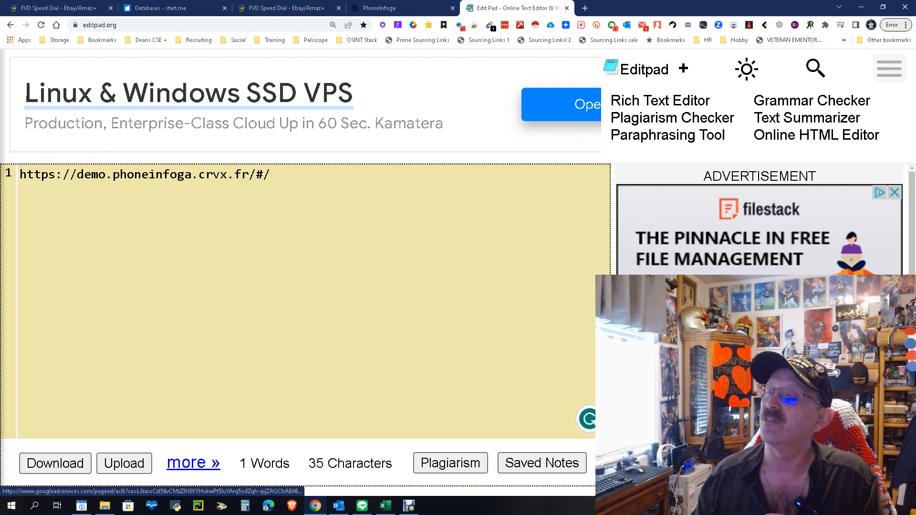
left_click(390, 8)
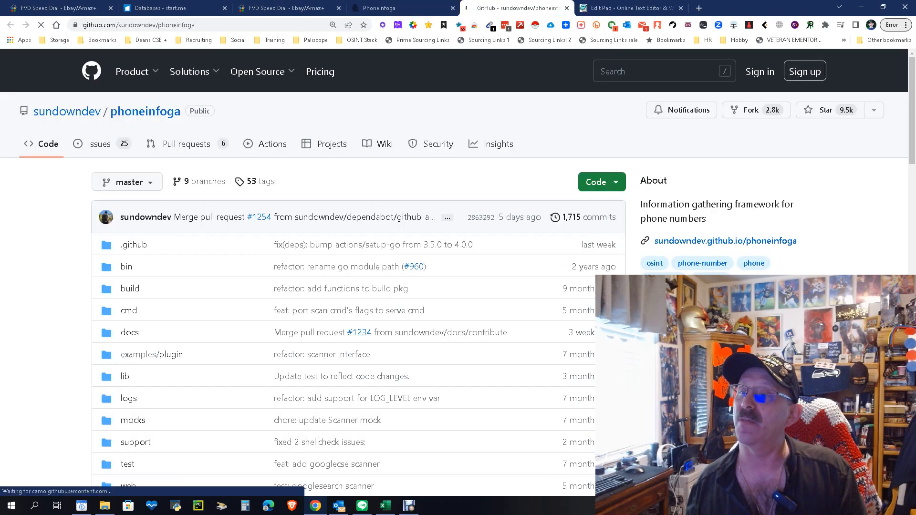
scroll("down", 3)
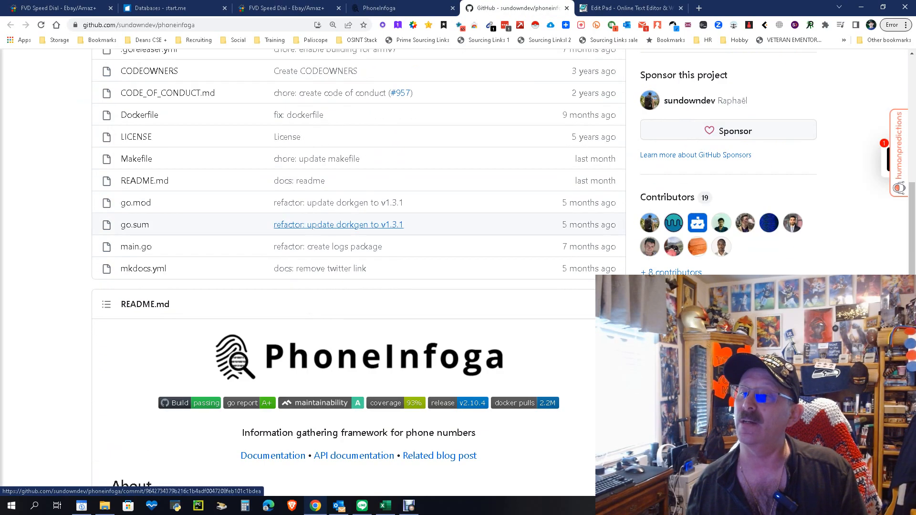
scroll("down", 3)
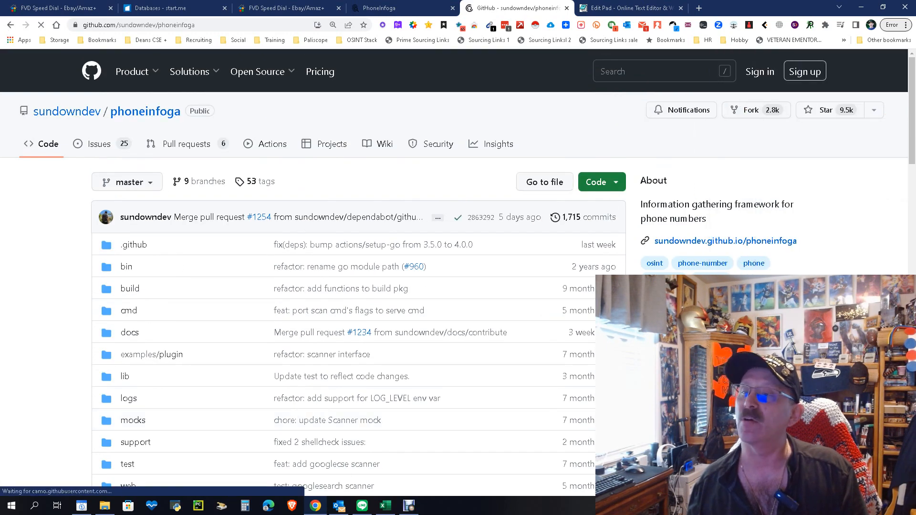
scroll("down", 3)
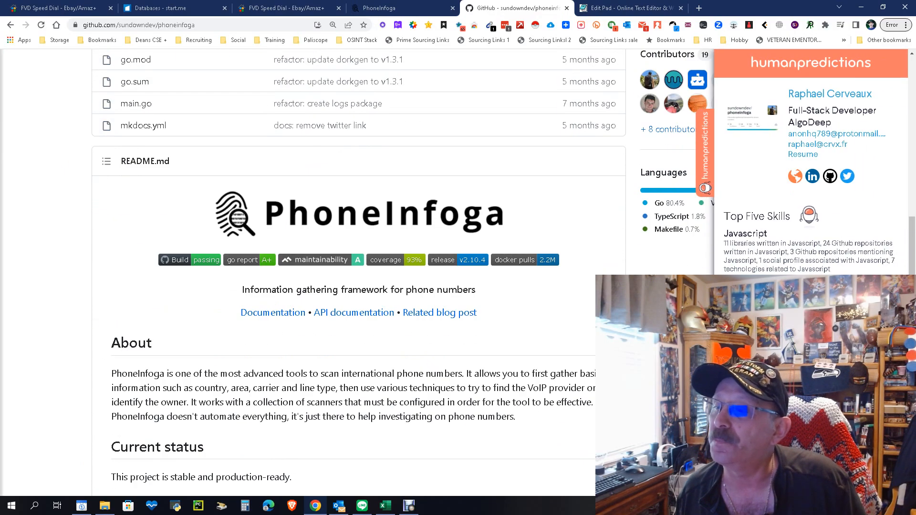
scroll("down", 3)
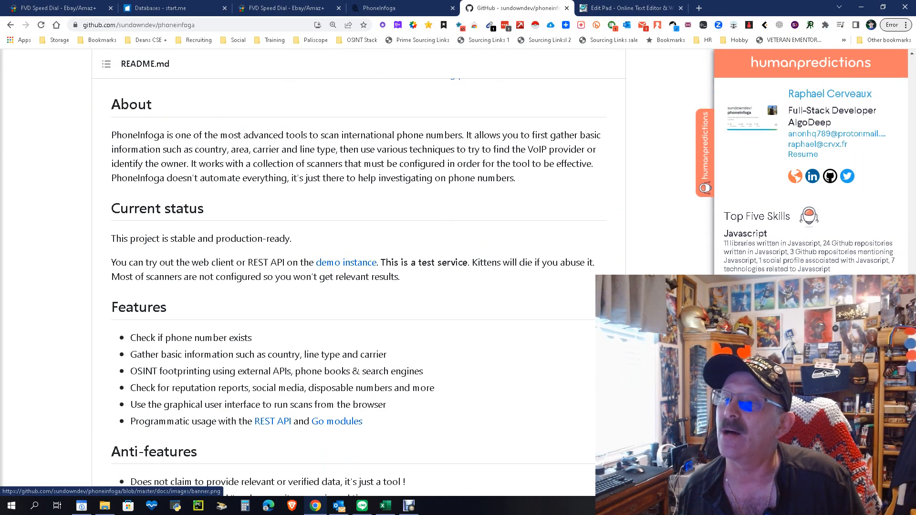
scroll("down", 3)
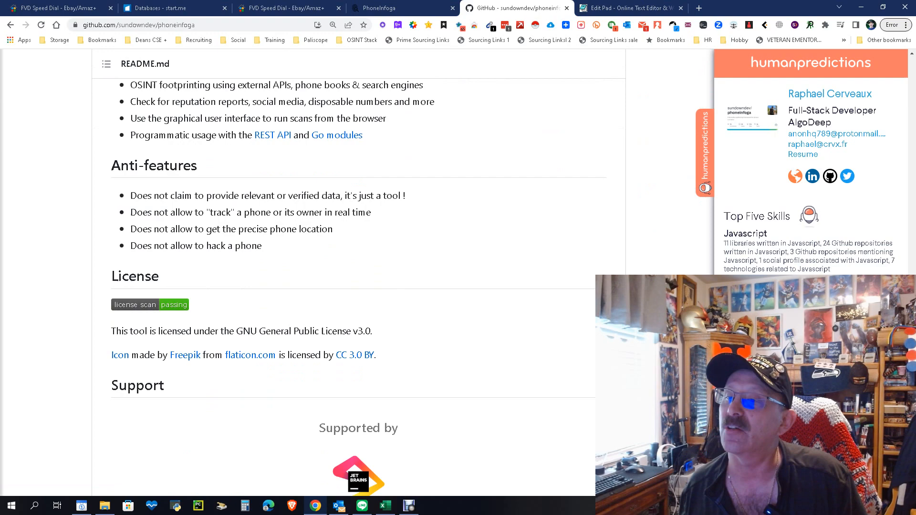
scroll("up", 3)
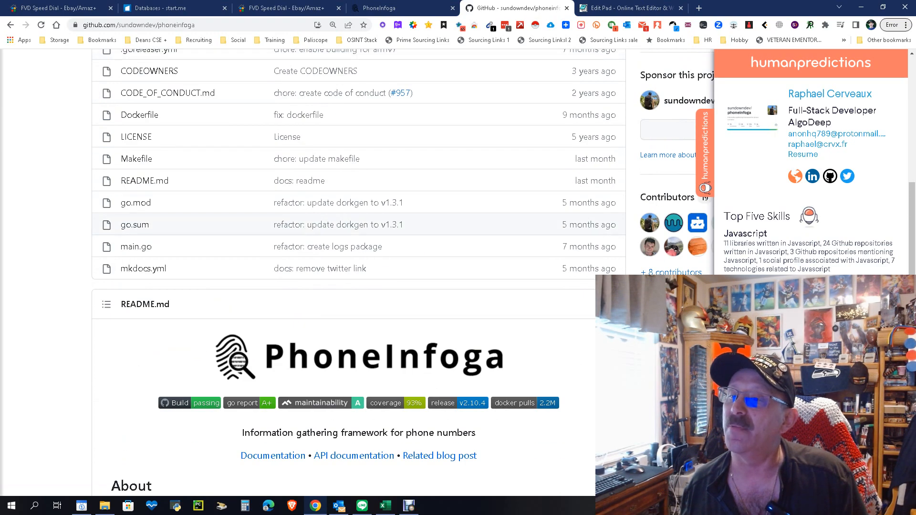
scroll("down", 3)
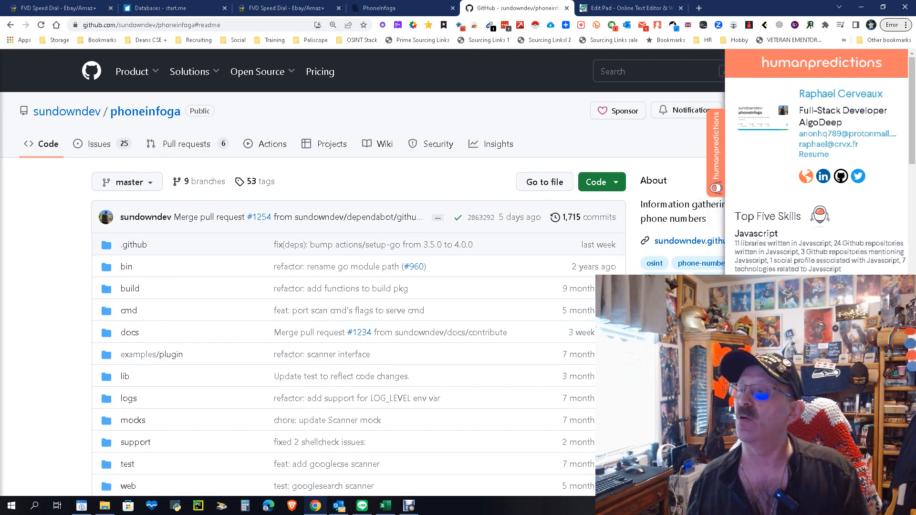
left_click(383, 7)
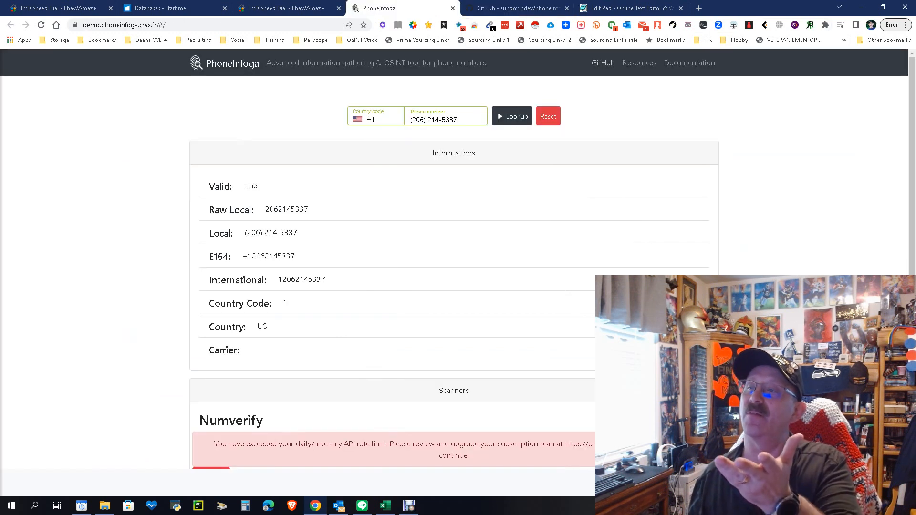